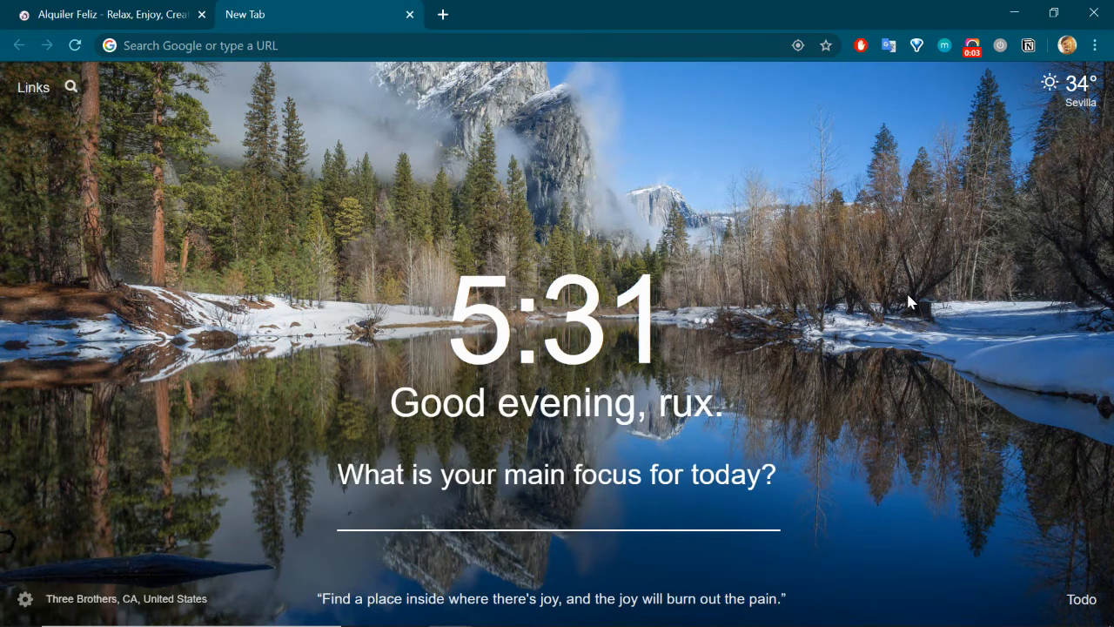
mouse_move(801, 136)
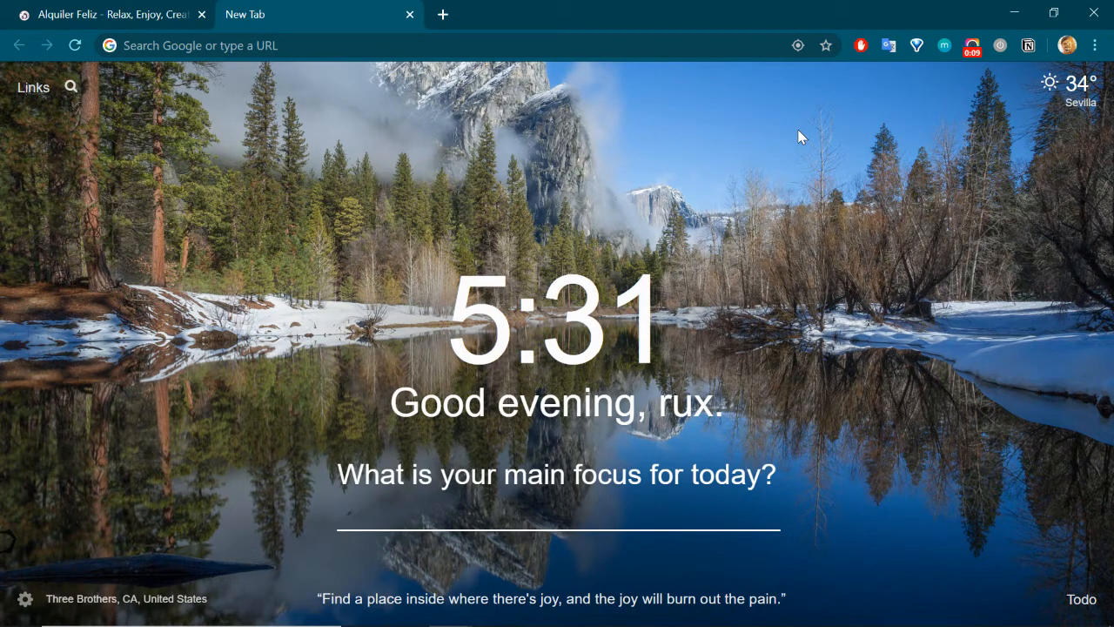
mouse_move(881, 173)
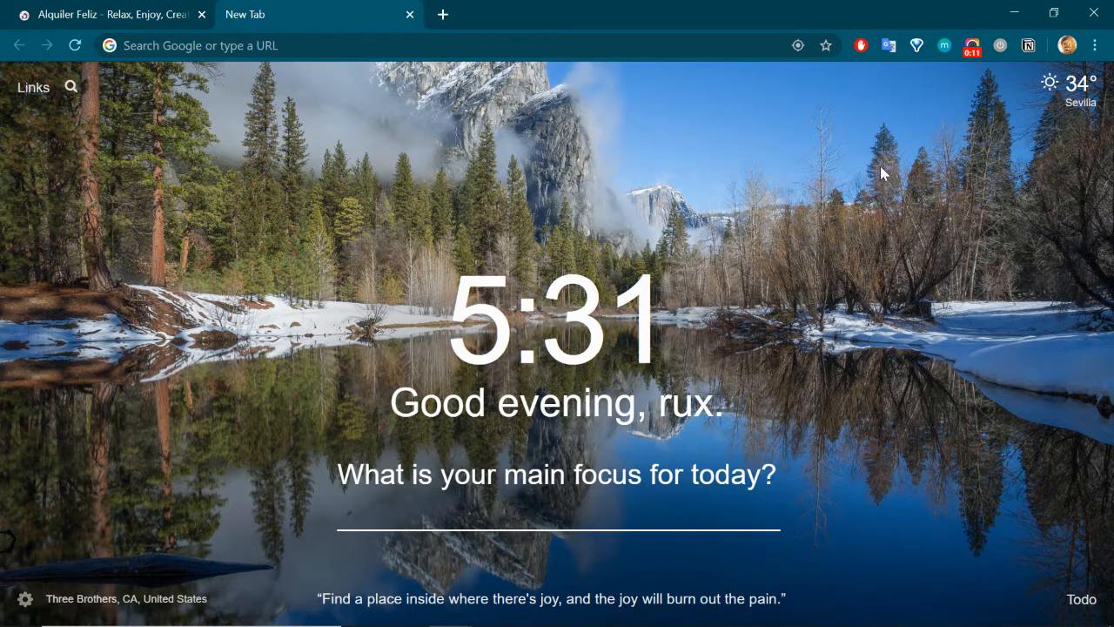
mouse_move(1025, 265)
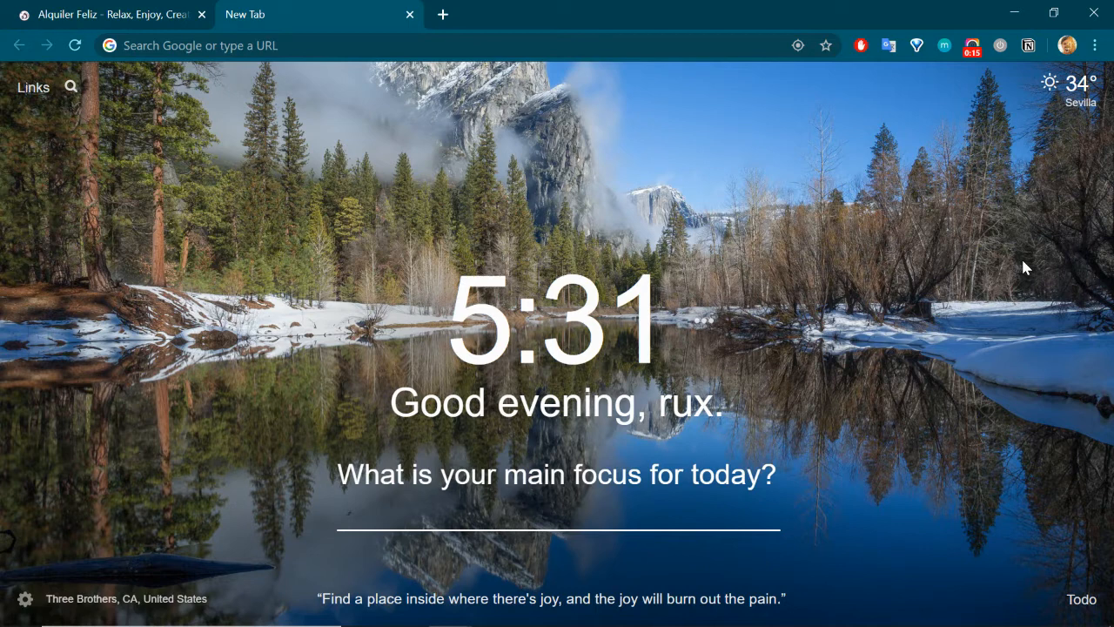
mouse_move(160, 7)
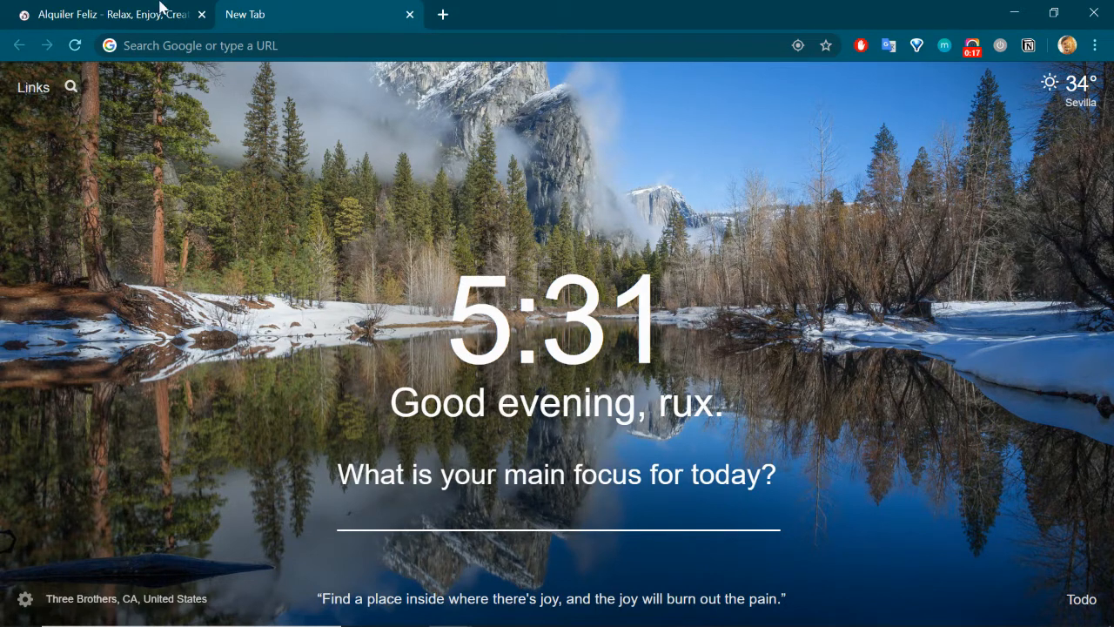
Browse the Alquiler Feliz homepage from the hero search form down to the priced rental cards.
click(105, 14)
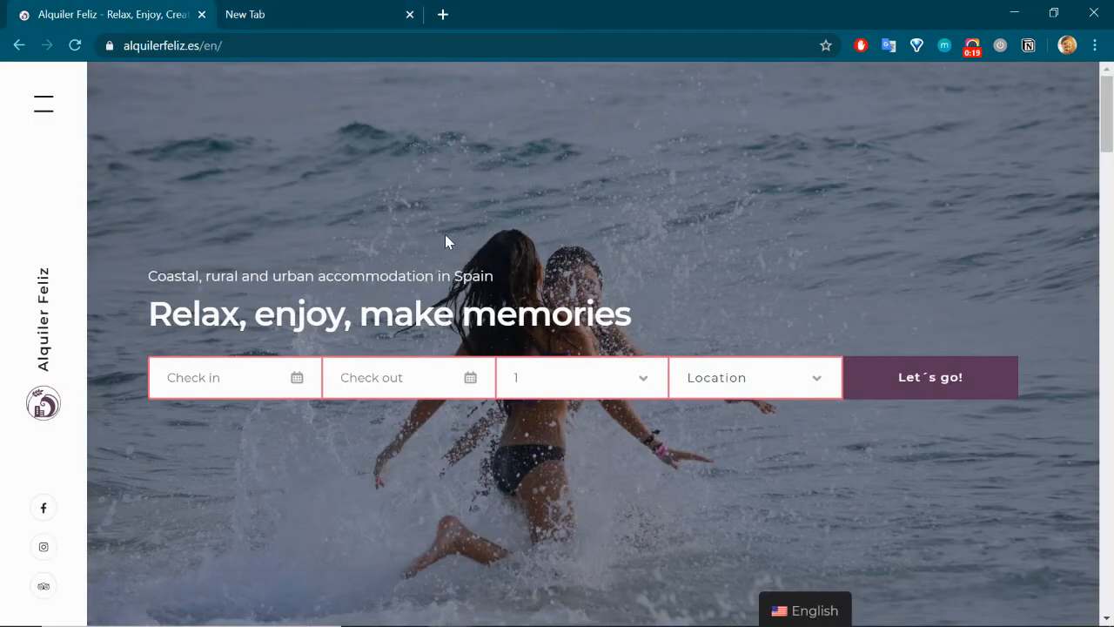
mouse_move(952, 149)
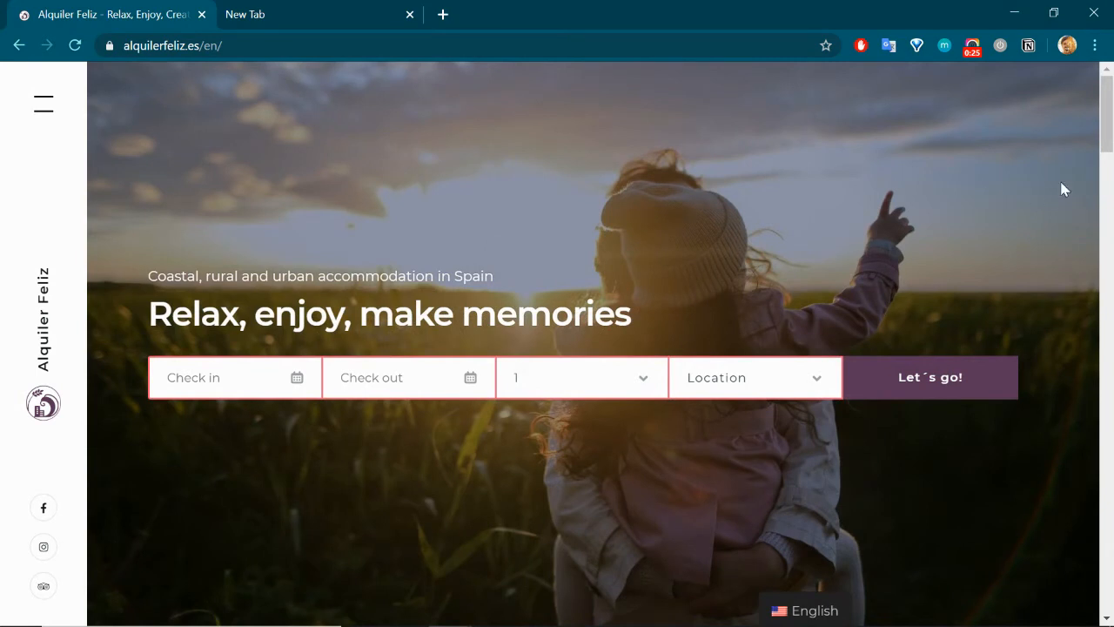
scroll(down, 3)
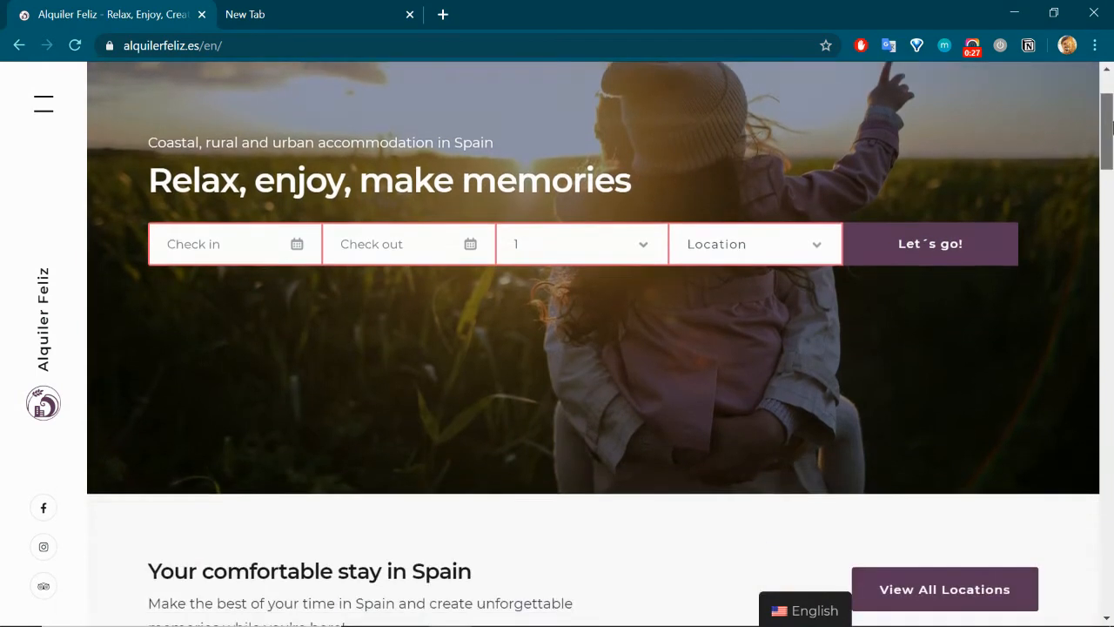
scroll(down, 3)
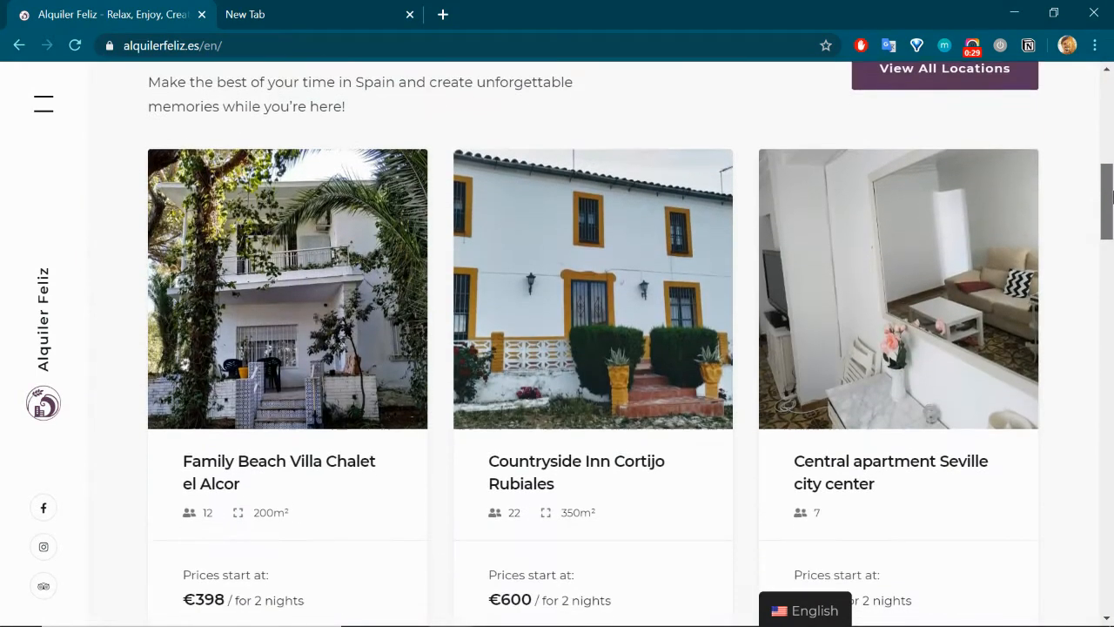
scroll(down, 3)
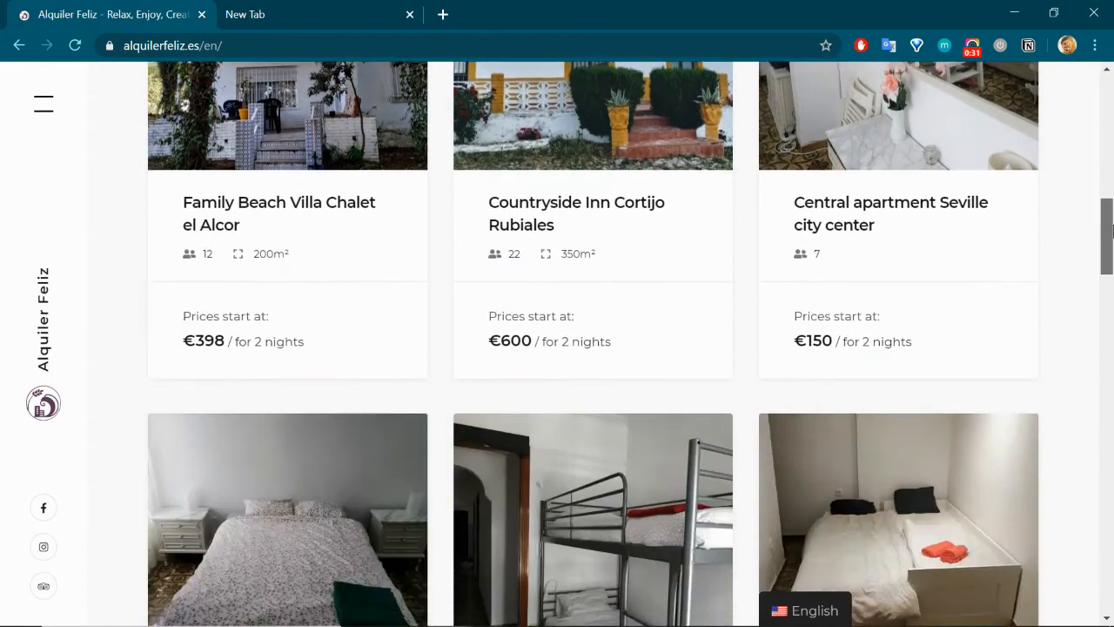
scroll(up, 3)
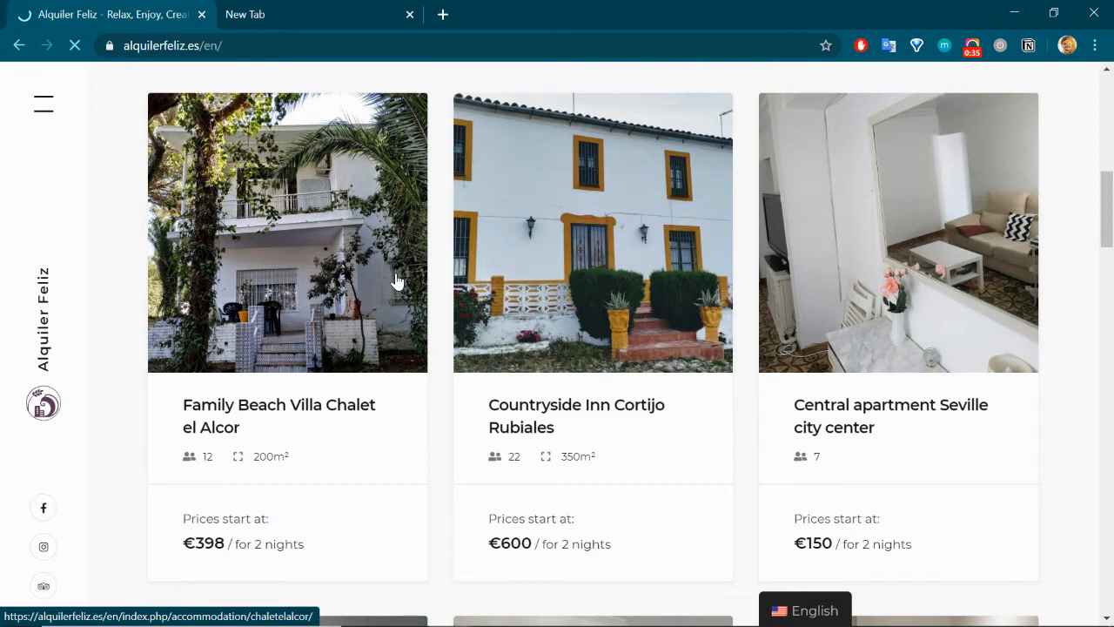
View the Family Beach Villa Chalet el Alcor listing's description, €398 booking form and Details section.
click(287, 234)
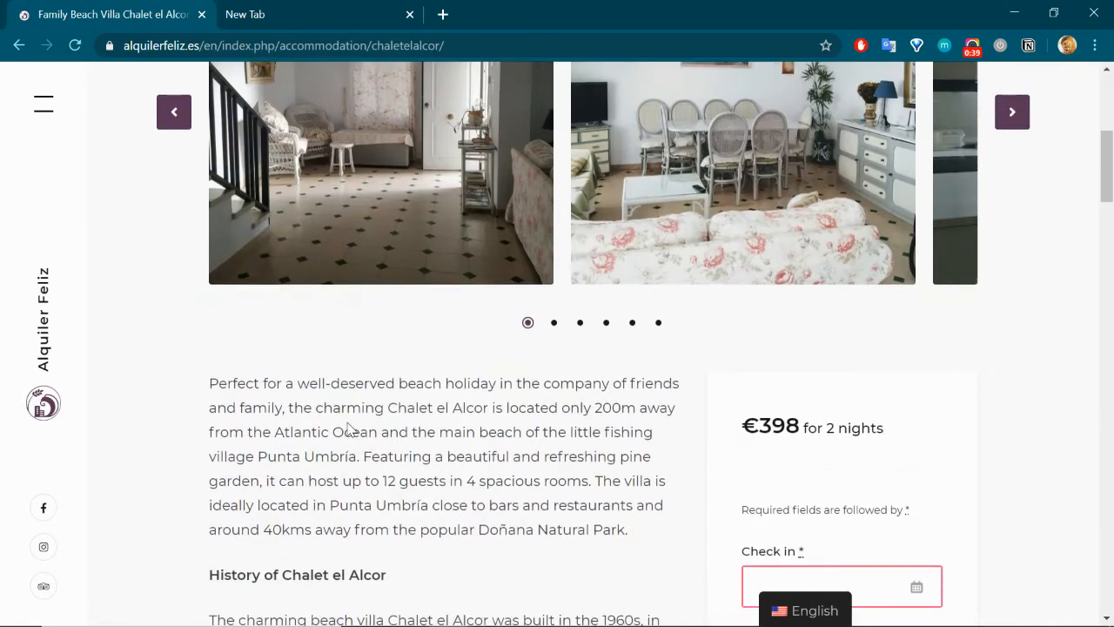
scroll(down, 3)
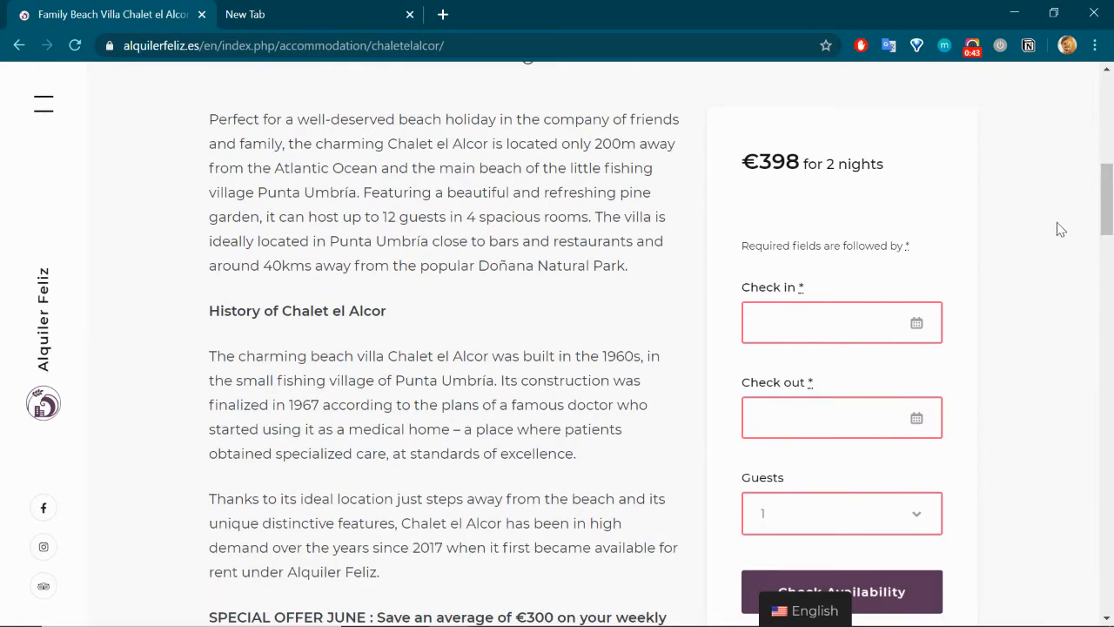
scroll(down, 3)
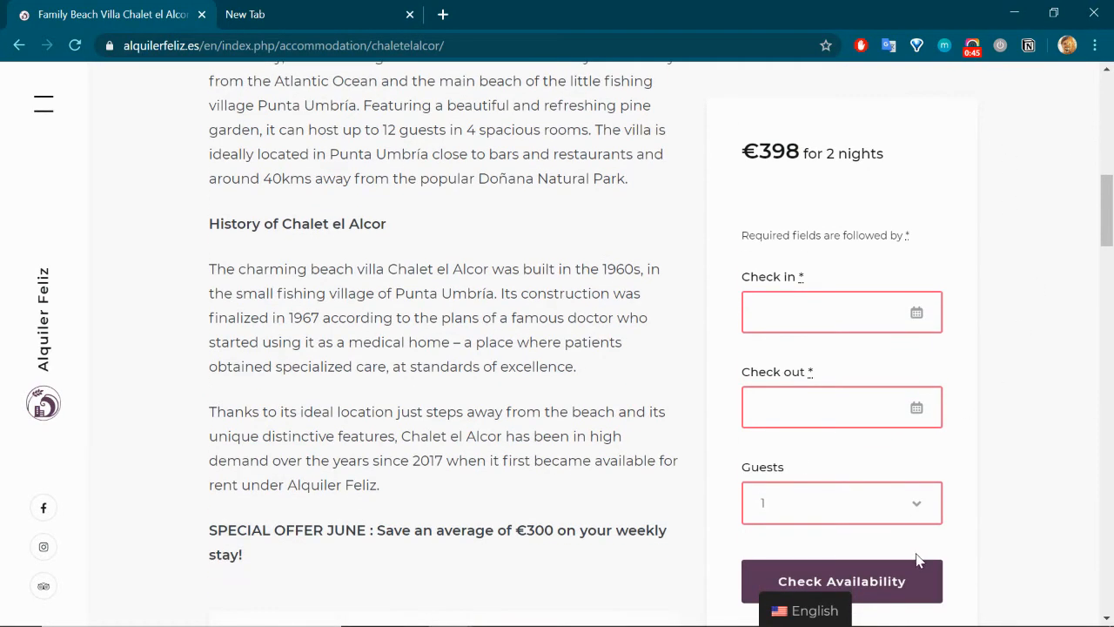
scroll(down, 3)
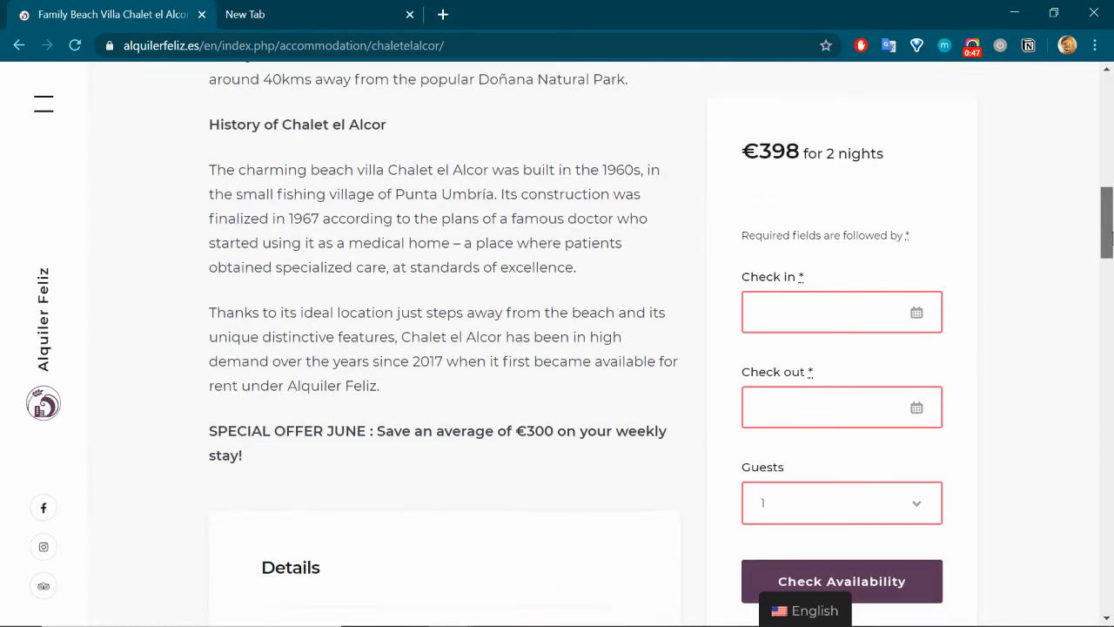
scroll(down, 3)
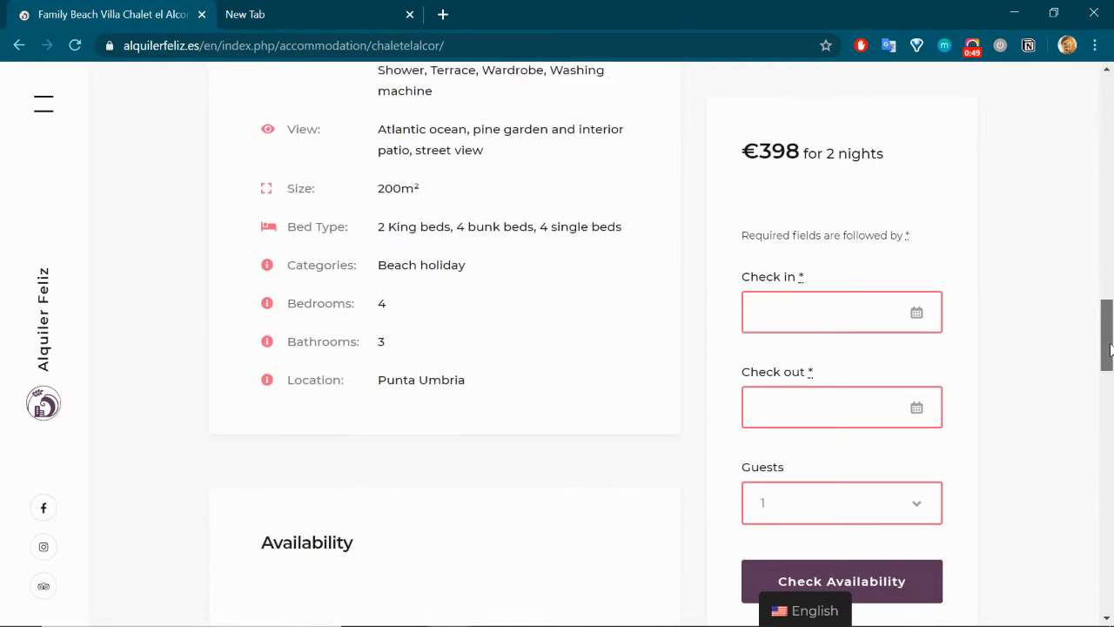
scroll(down, 3)
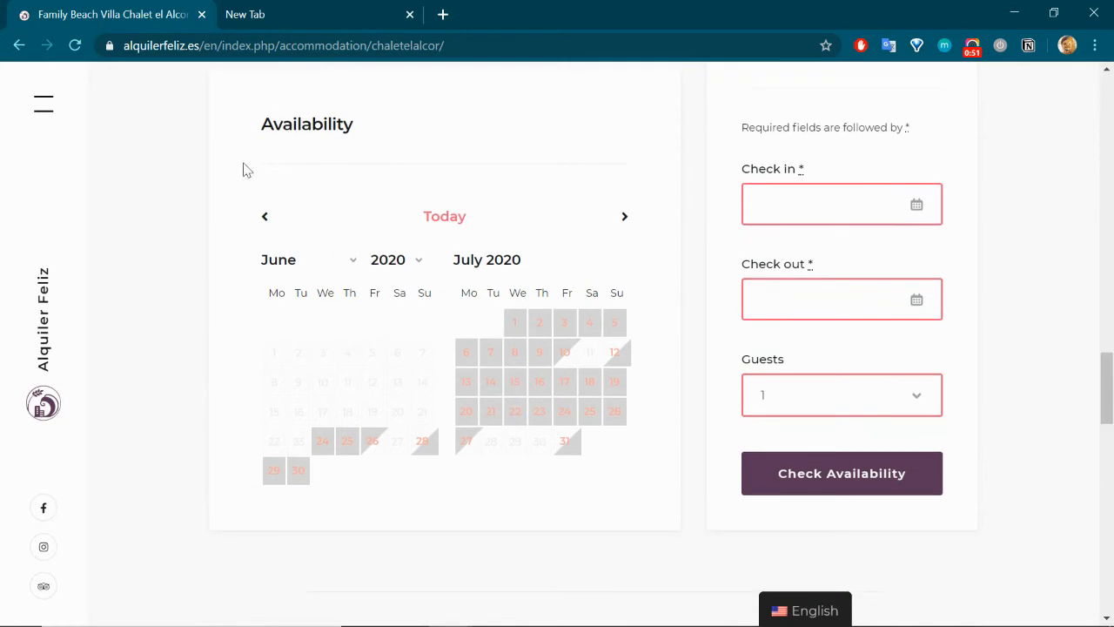
mouse_move(658, 235)
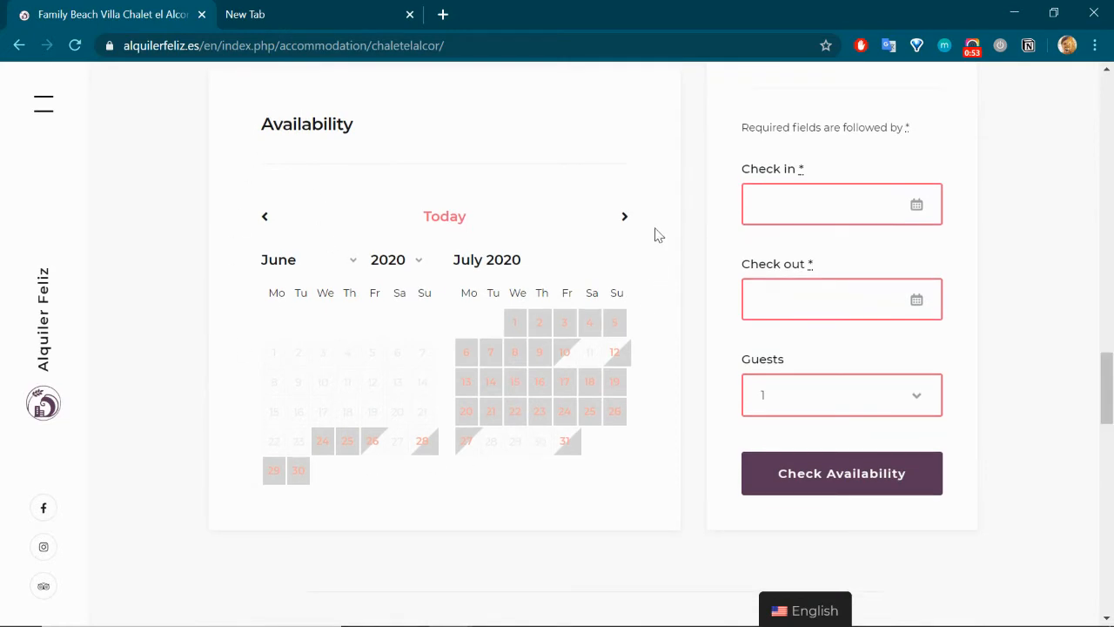
mouse_move(694, 289)
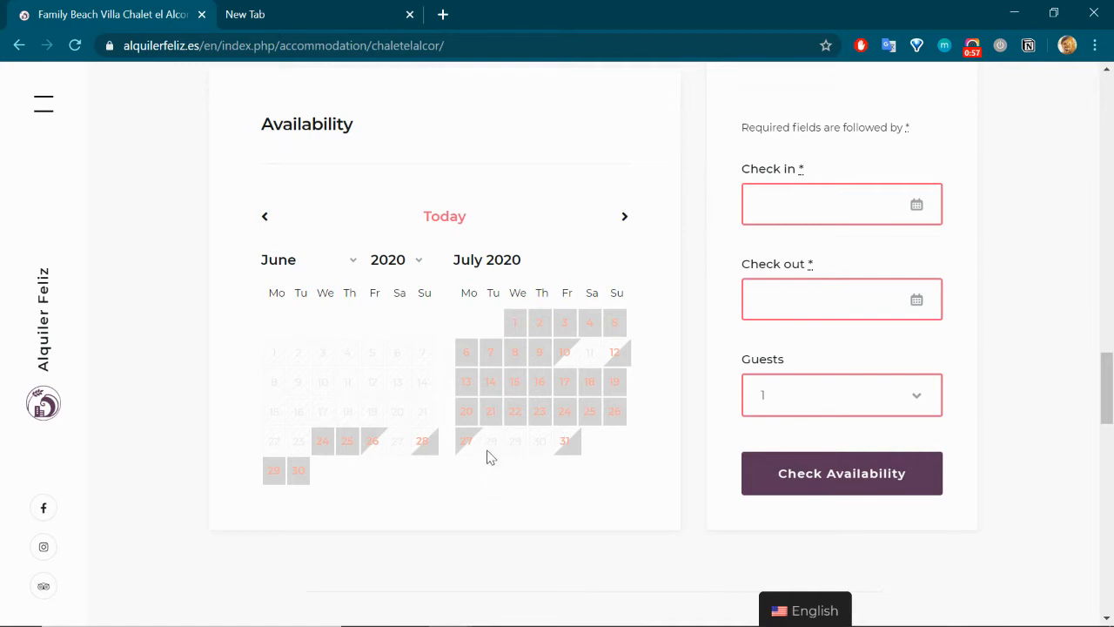
mouse_move(520, 460)
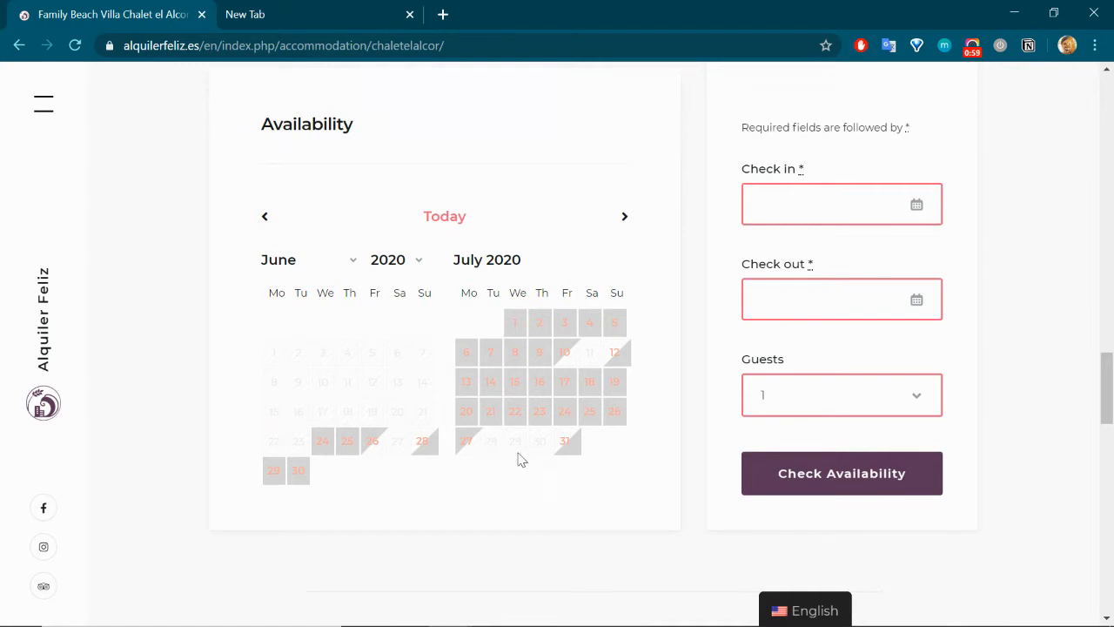
mouse_move(522, 438)
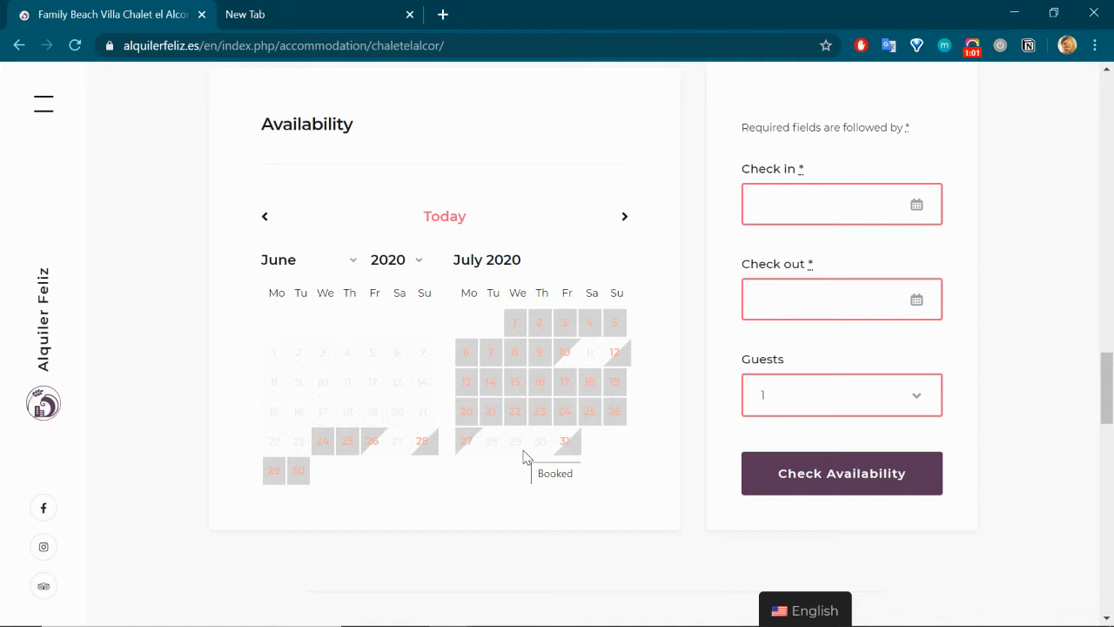
mouse_move(578, 511)
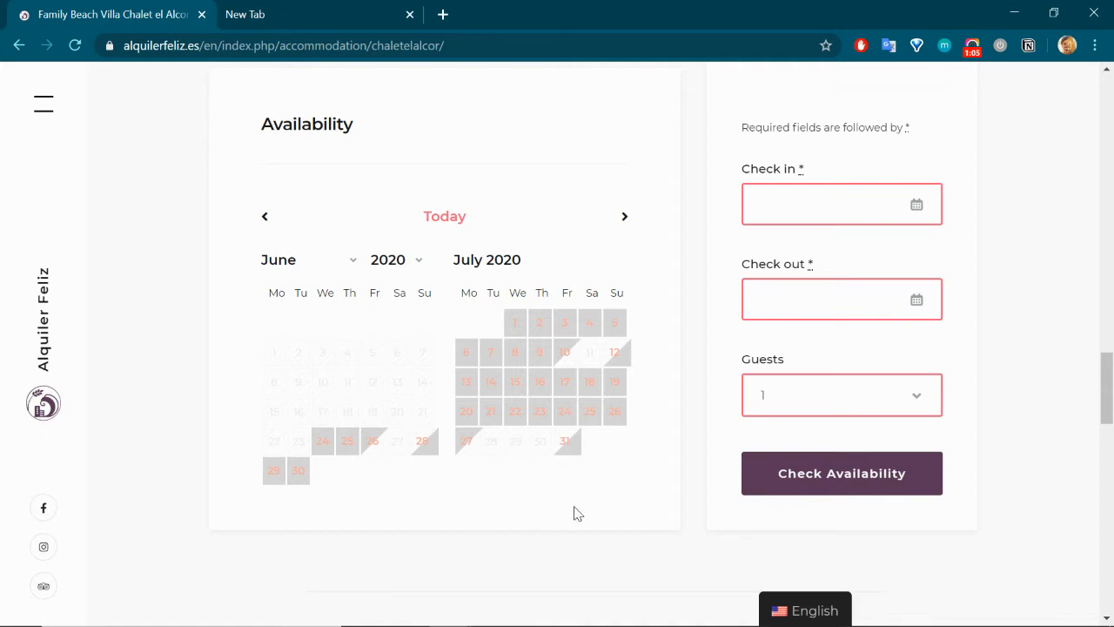
mouse_move(588, 484)
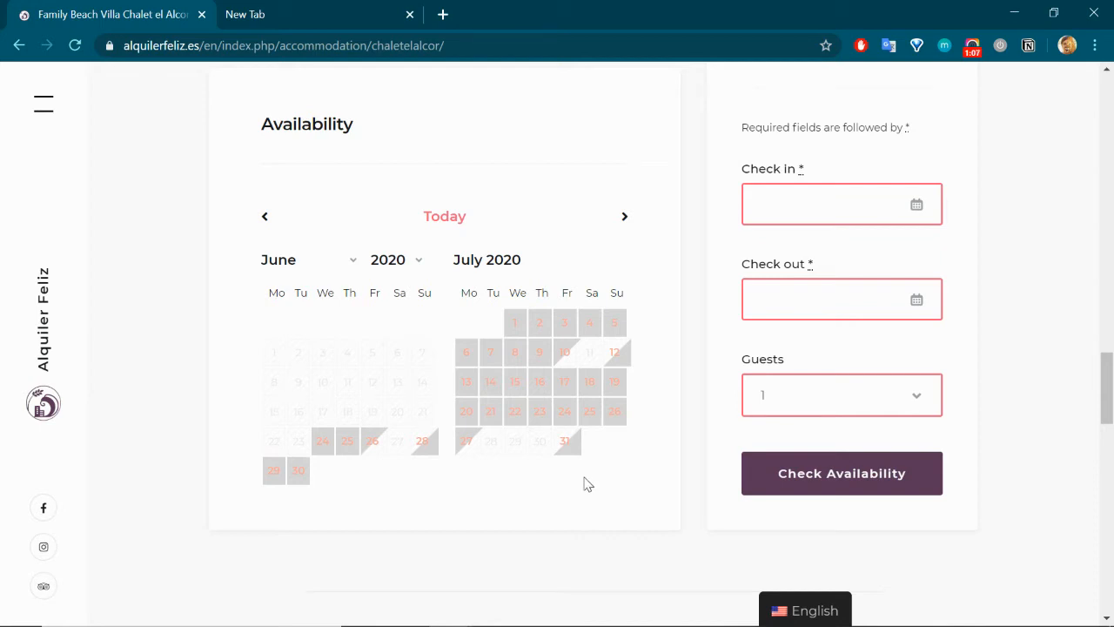
mouse_move(466, 440)
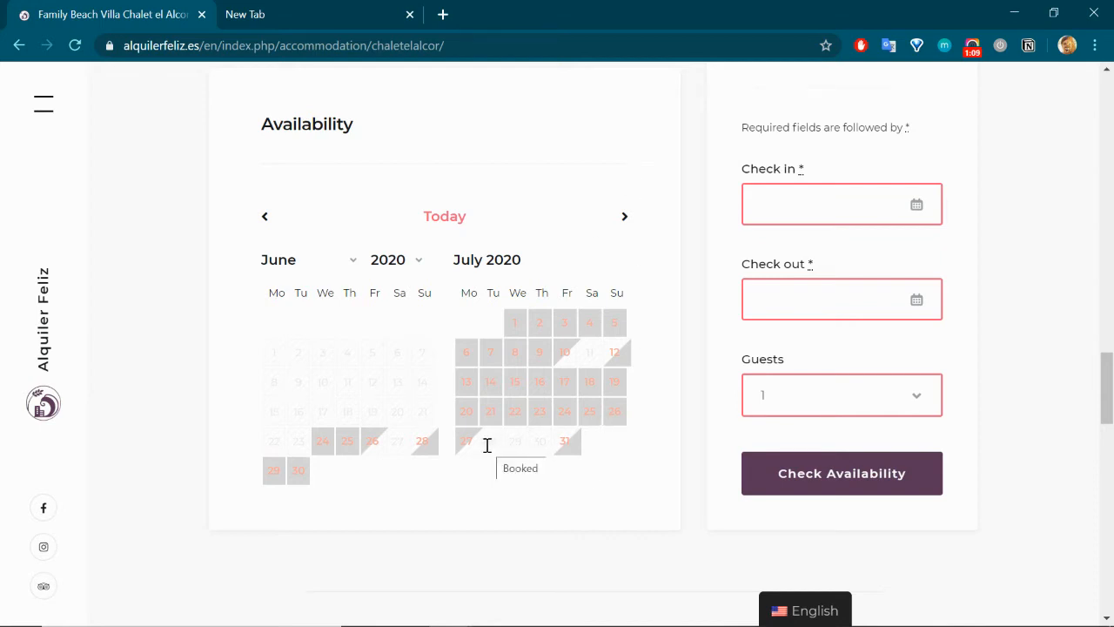
mouse_move(583, 491)
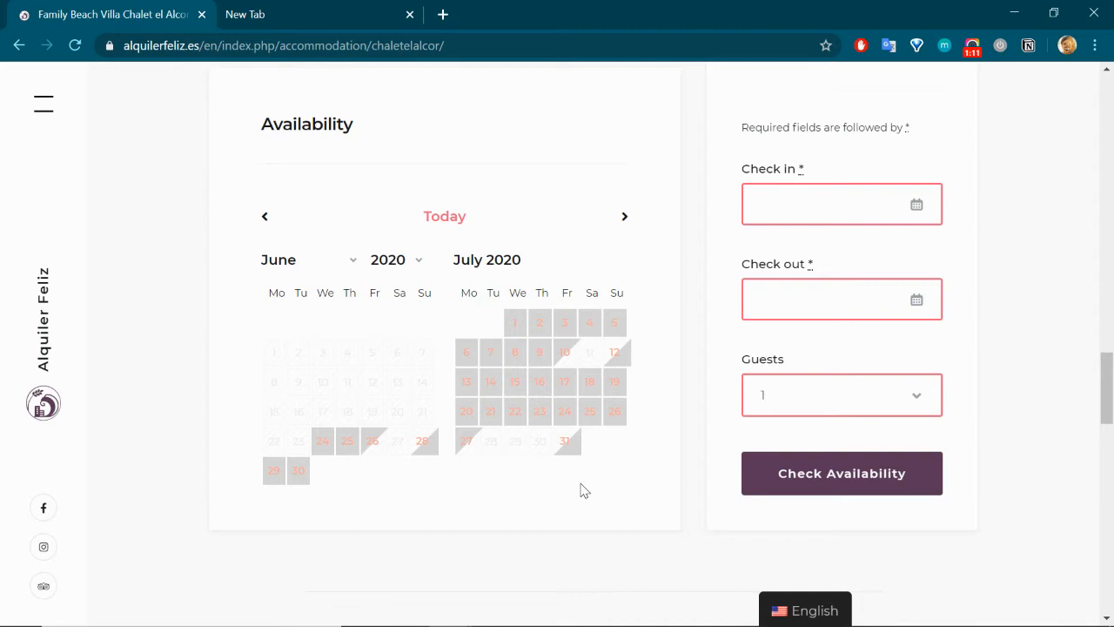
mouse_move(647, 470)
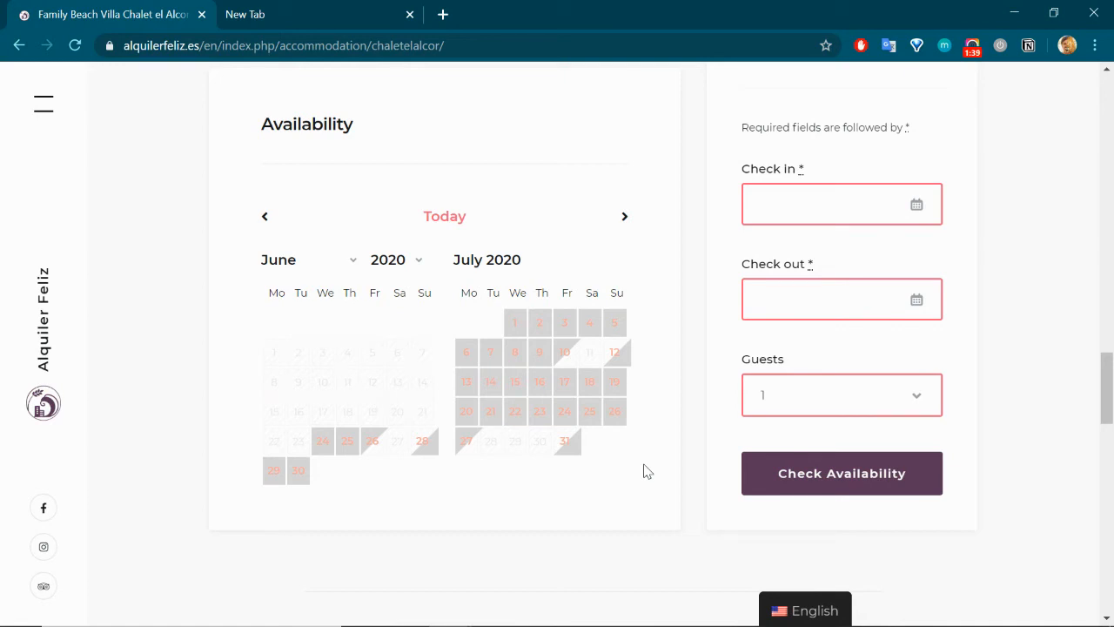
scroll(down, 3)
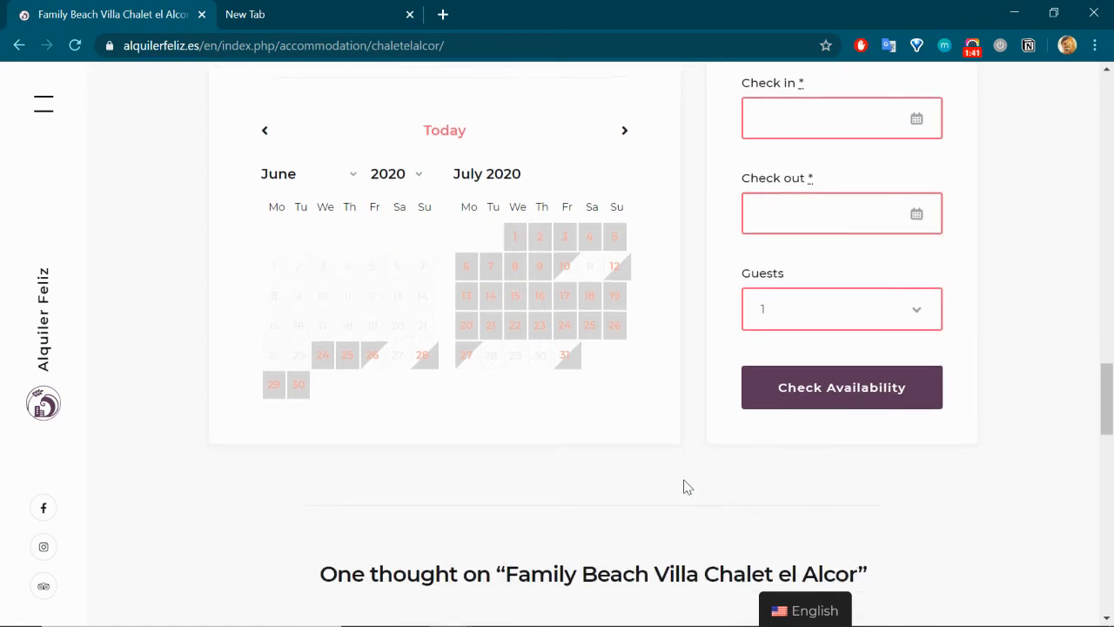
scroll(up, 3)
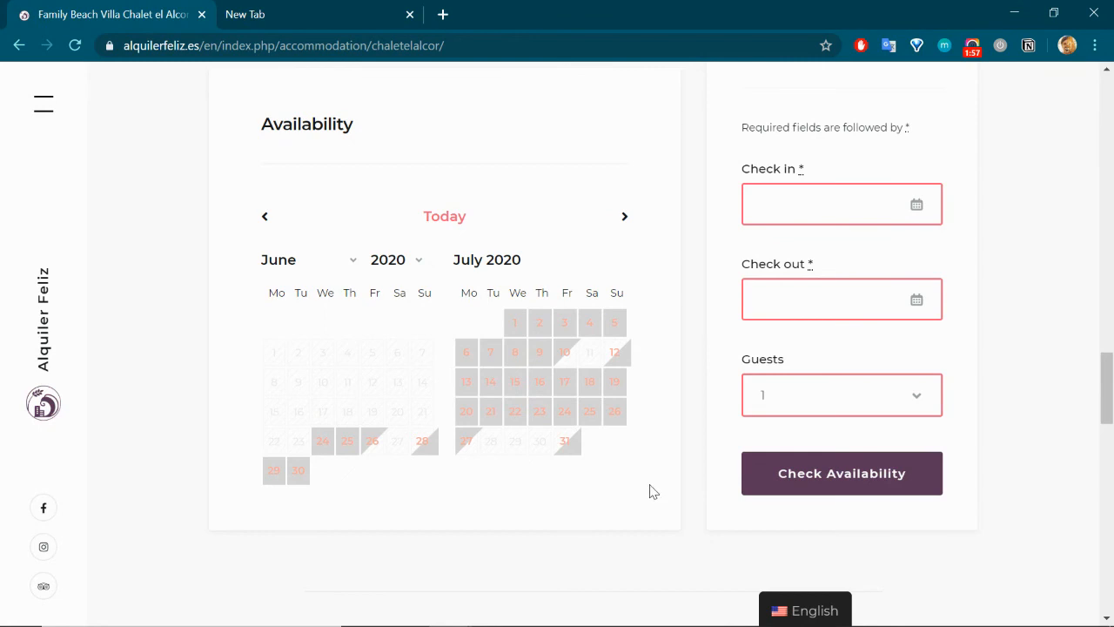
mouse_move(679, 552)
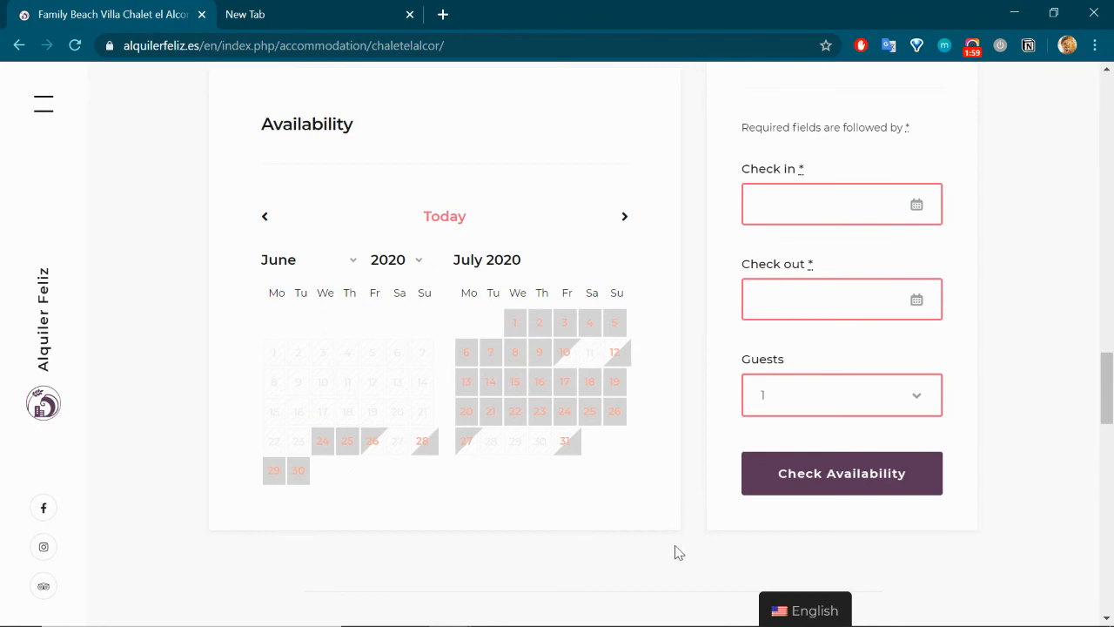
mouse_move(668, 546)
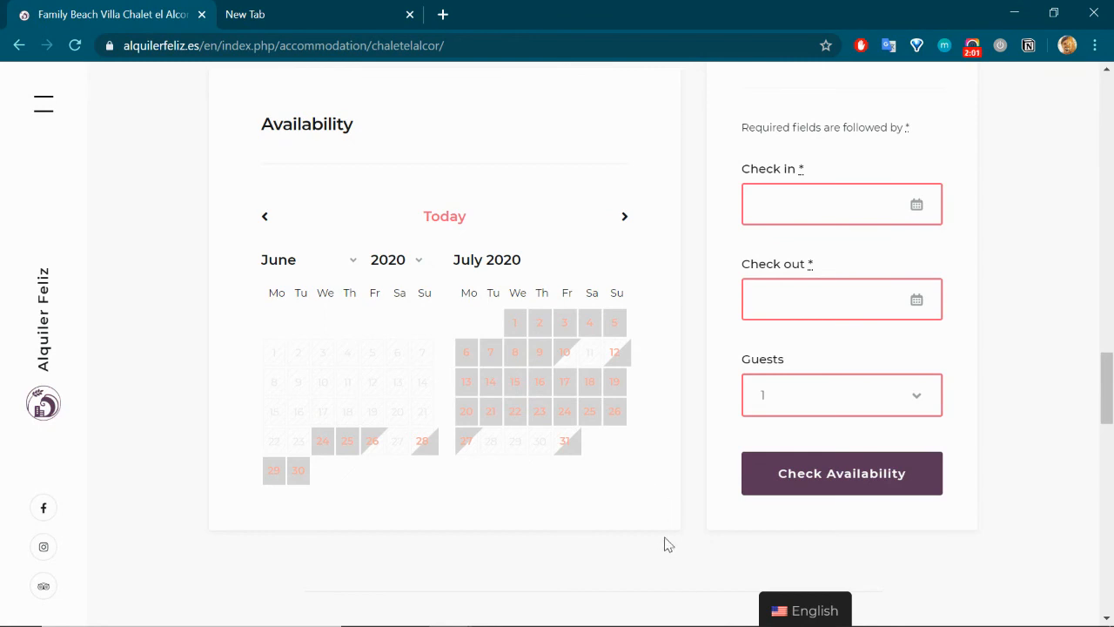
mouse_move(1062, 557)
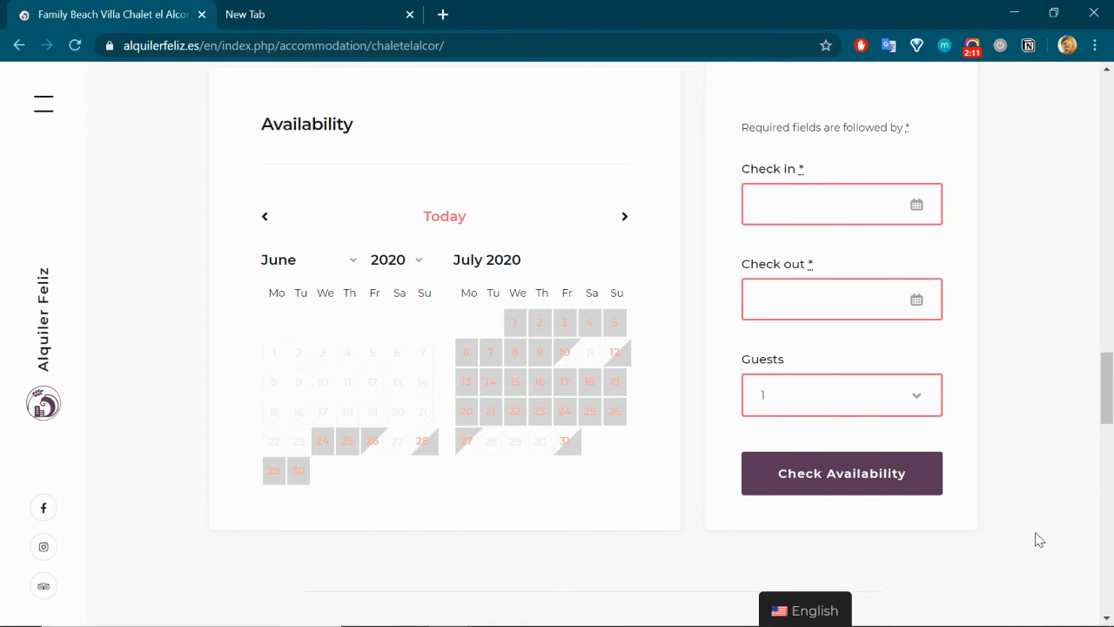
mouse_move(714, 482)
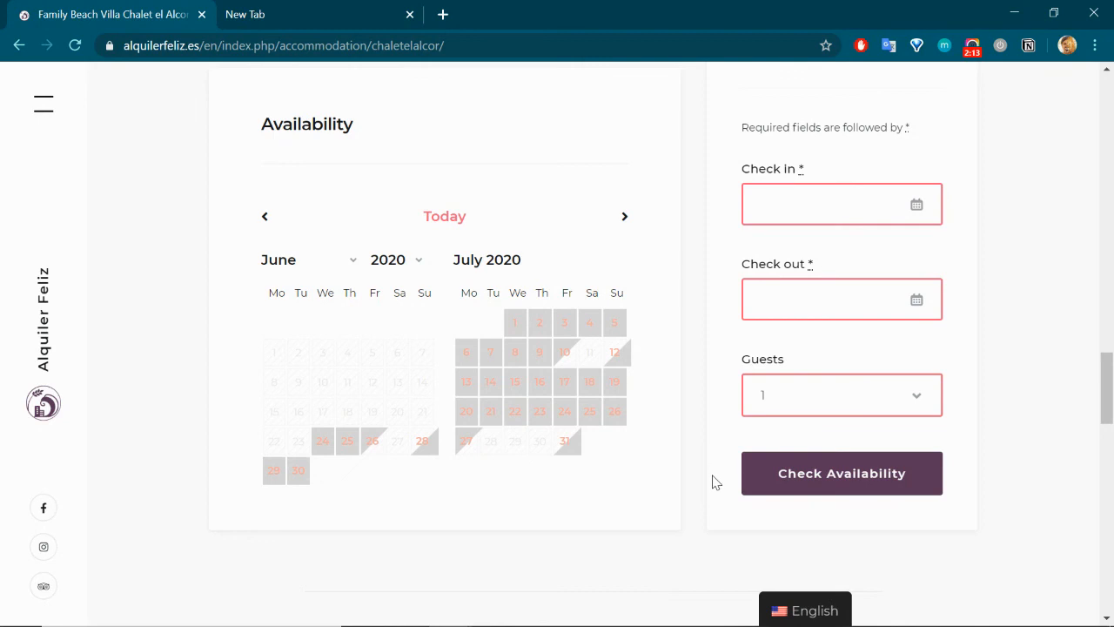
mouse_move(450, 609)
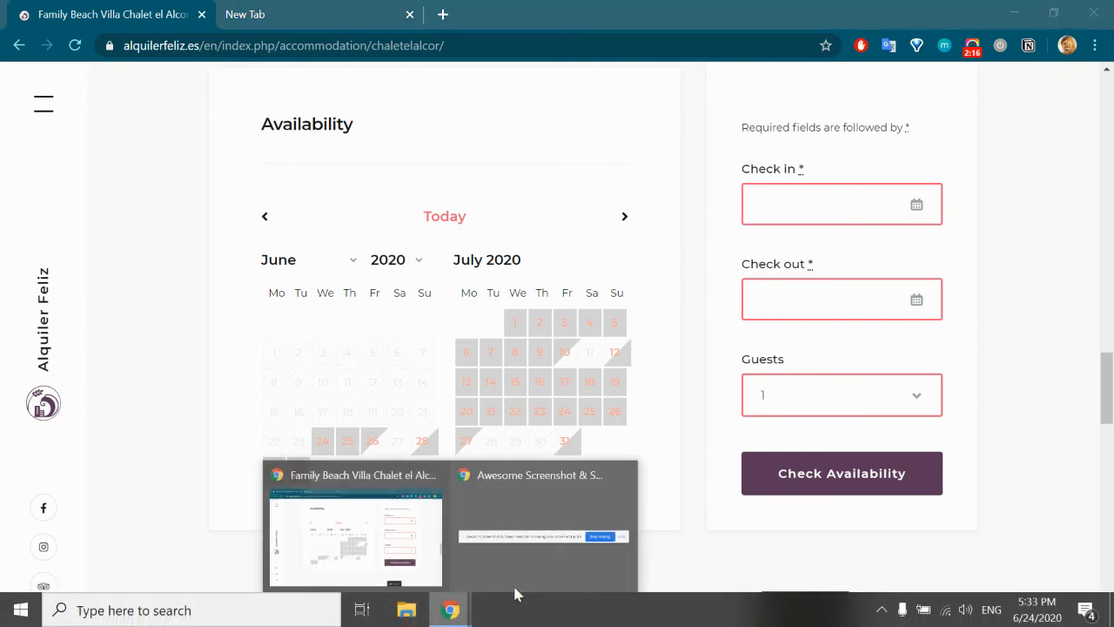